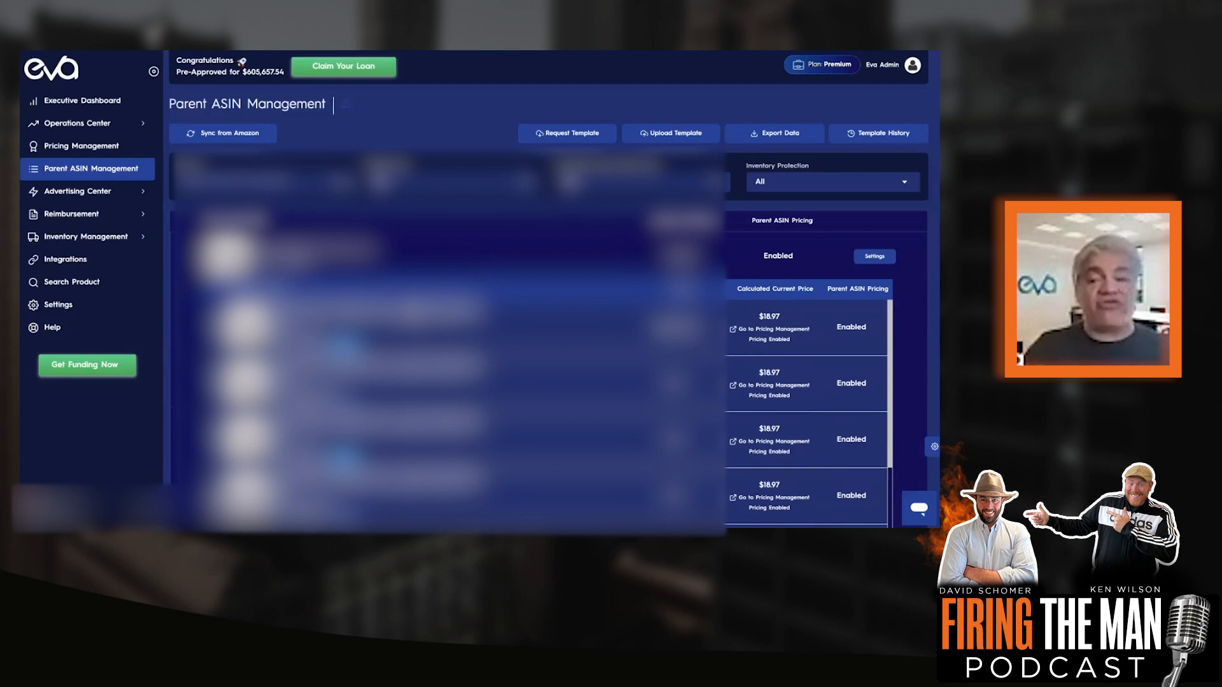
Step: Scroll down the Parent ASIN Management page to the pricing settings listing child SKU rules
{"action": "scroll", "scroll_direction": "down", "scroll_amount": 3}
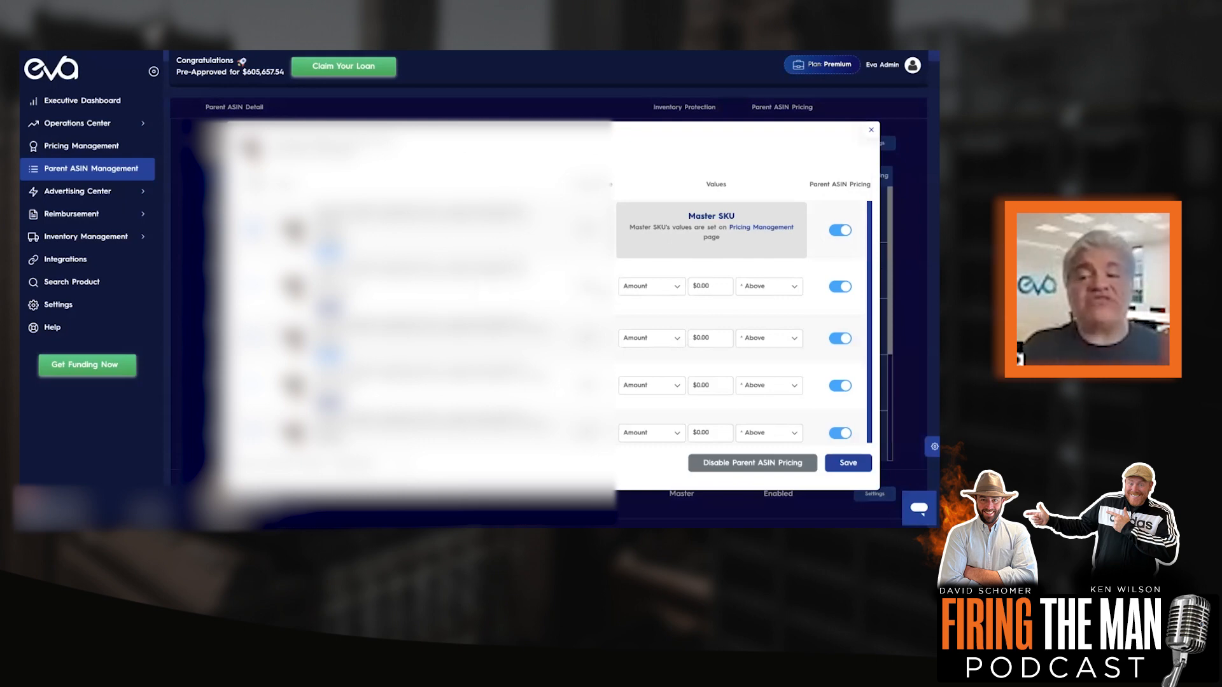
Step: Set the first child SKU's rule to Percentage above master at 0.00%
{"action": "left_click", "coordinate": [649, 285]}
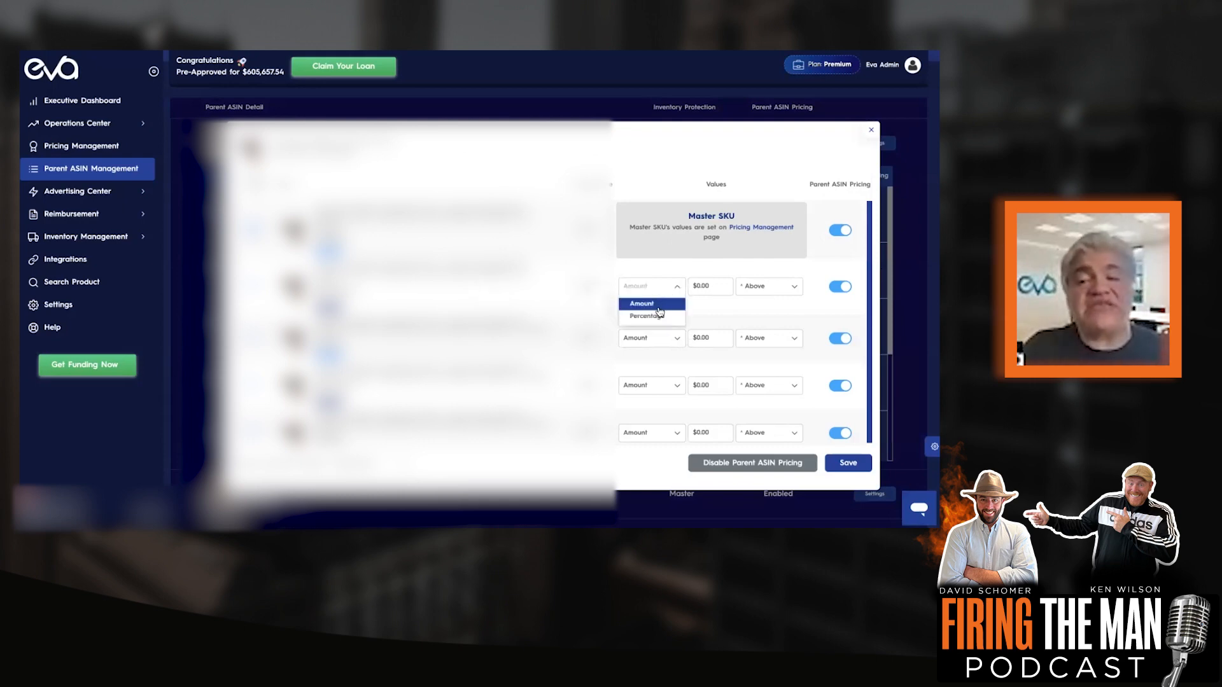
{"action": "left_click", "coordinate": [643, 316]}
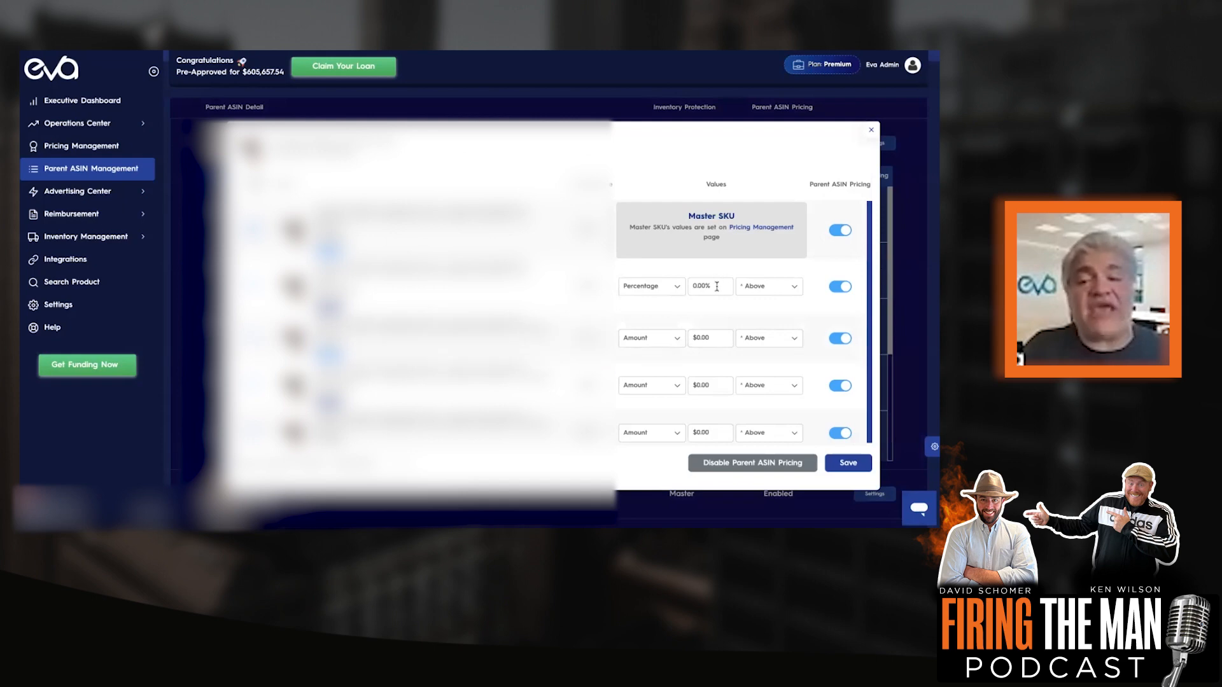
{"action": "left_click", "coordinate": [707, 286]}
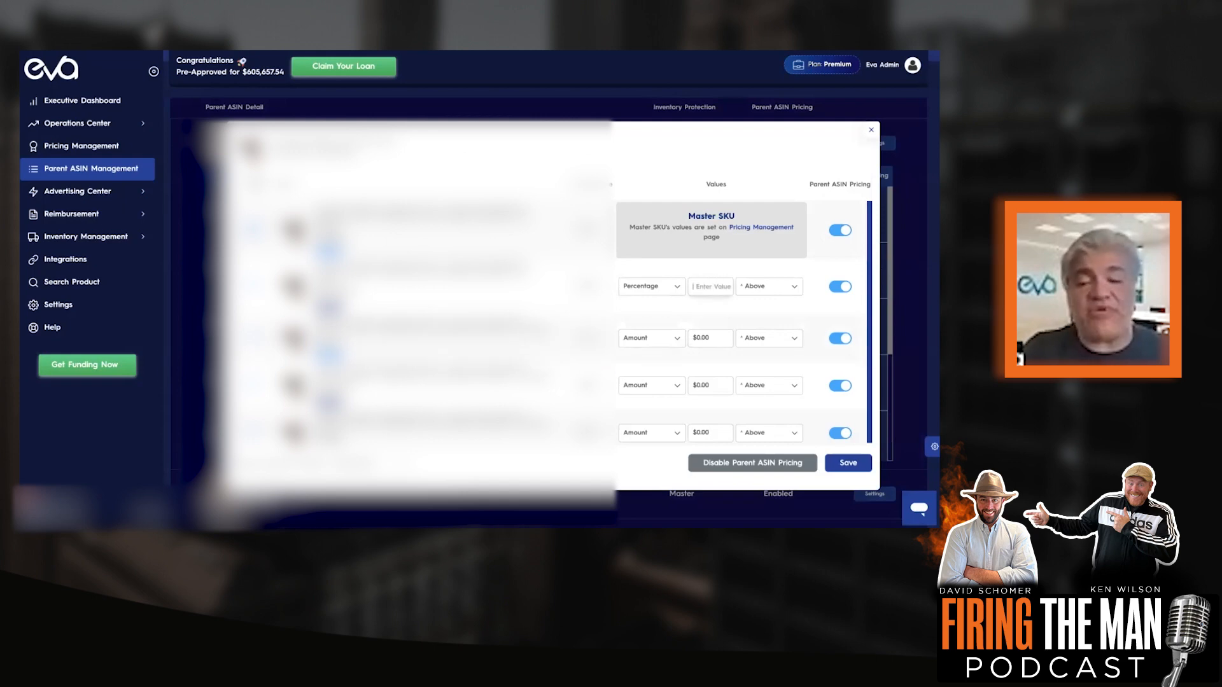
{"action": "type", "text": "0.00%"}
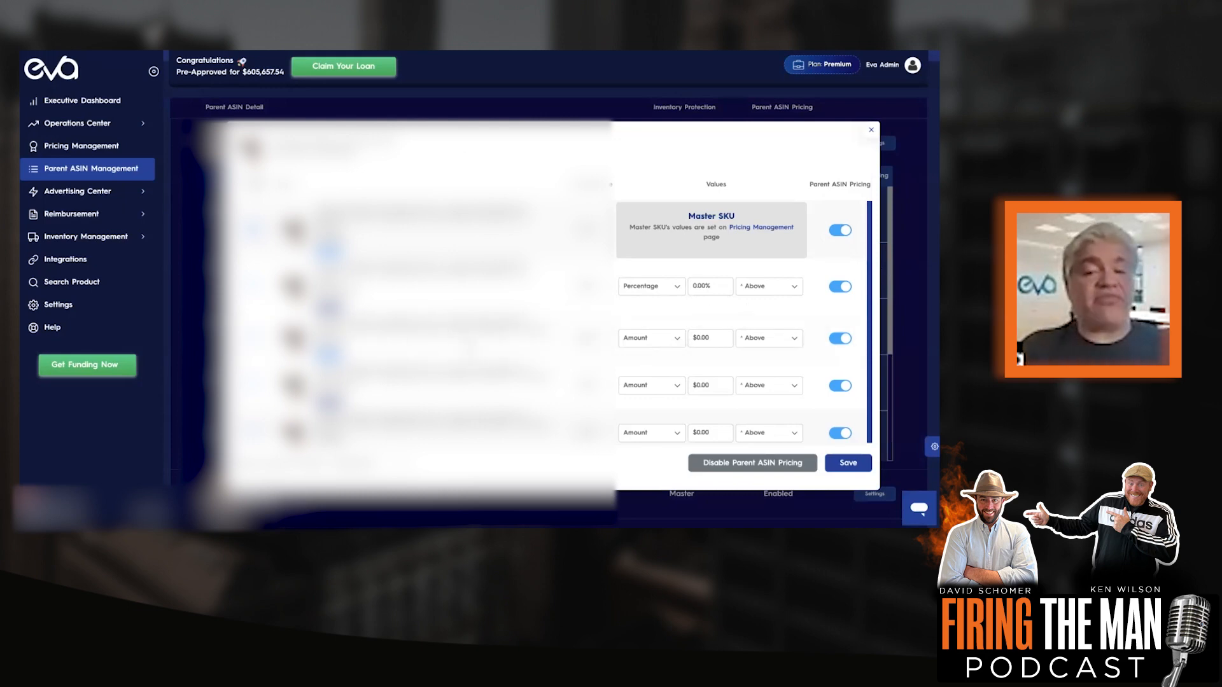
{"action": "mouse_move", "coordinate": [684, 346]}
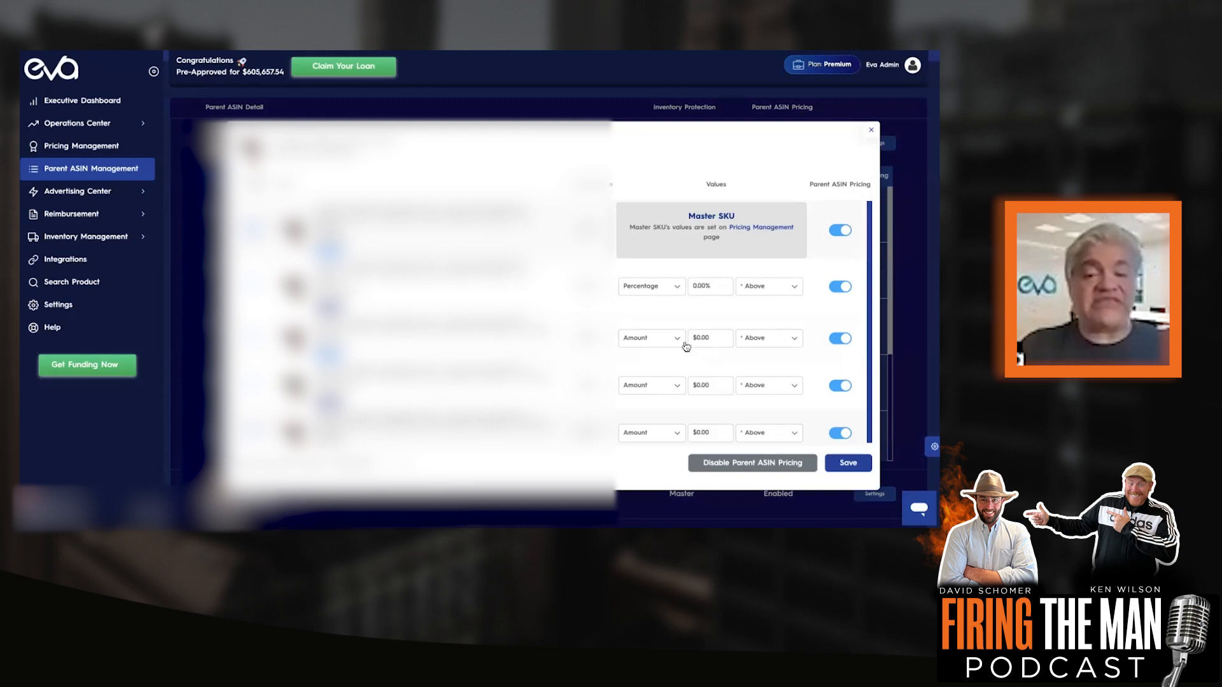
Step: Switch the second child SKU's rule to Percentage and enter 80 in its value field
{"action": "left_click", "coordinate": [651, 337]}
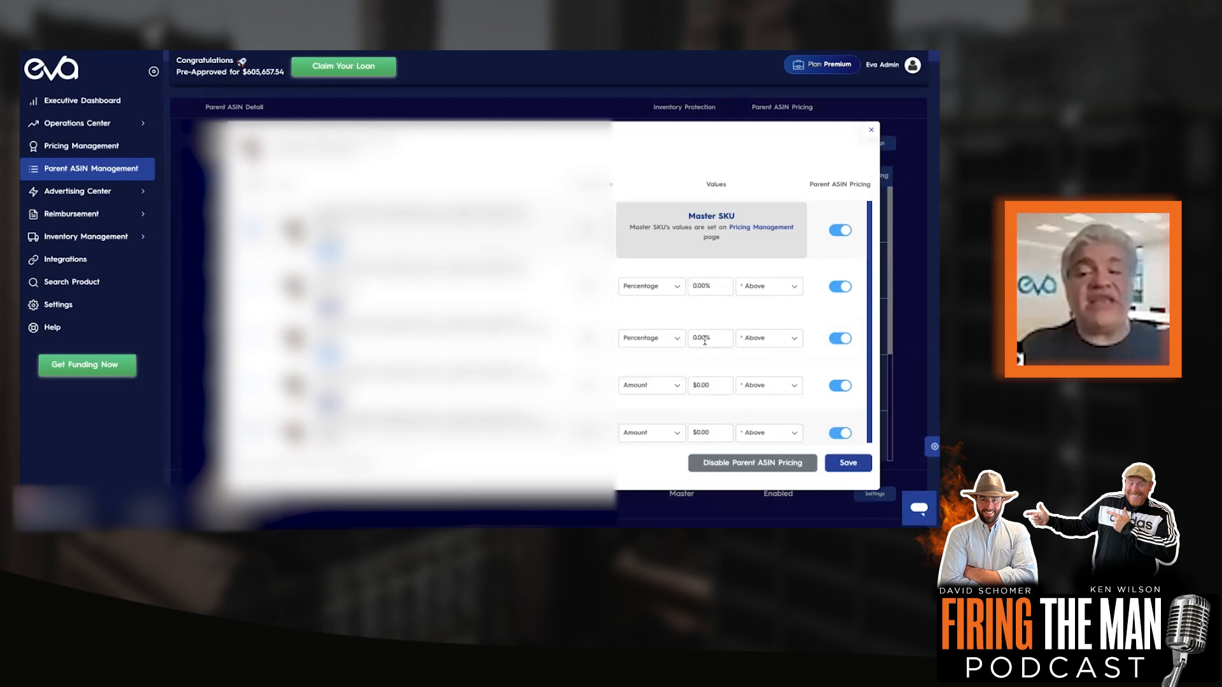
{"action": "type", "text": "80"}
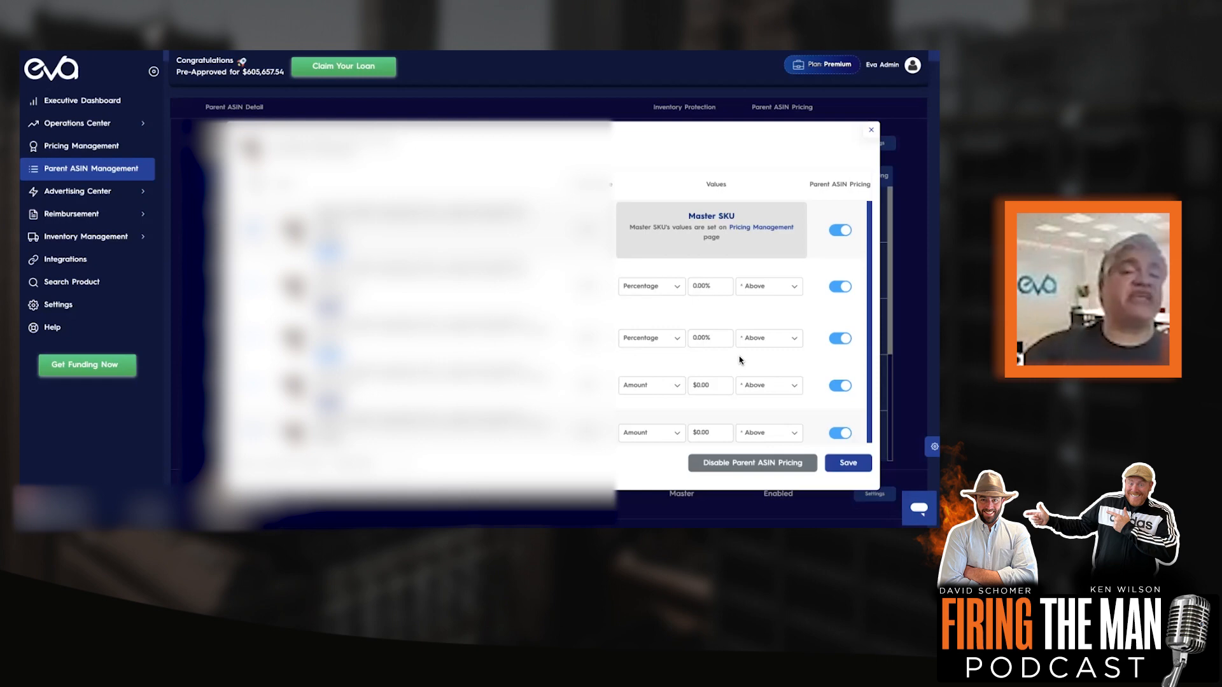
{"action": "scroll", "scroll_direction": "down", "scroll_amount": 3}
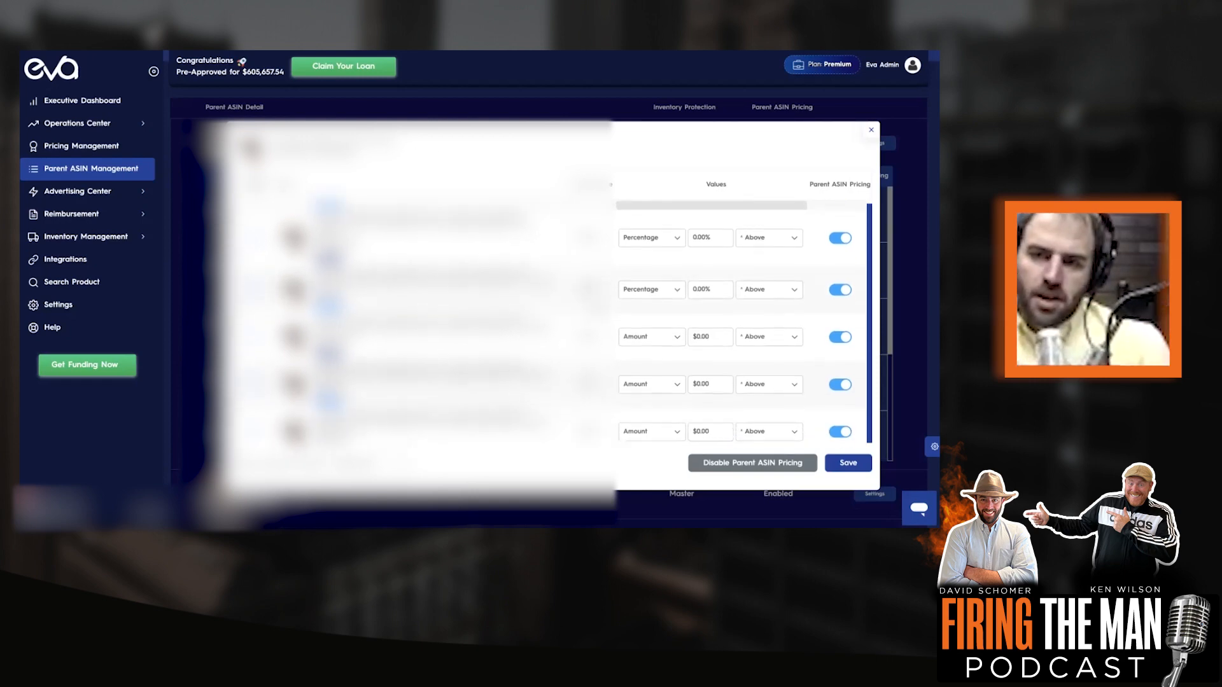